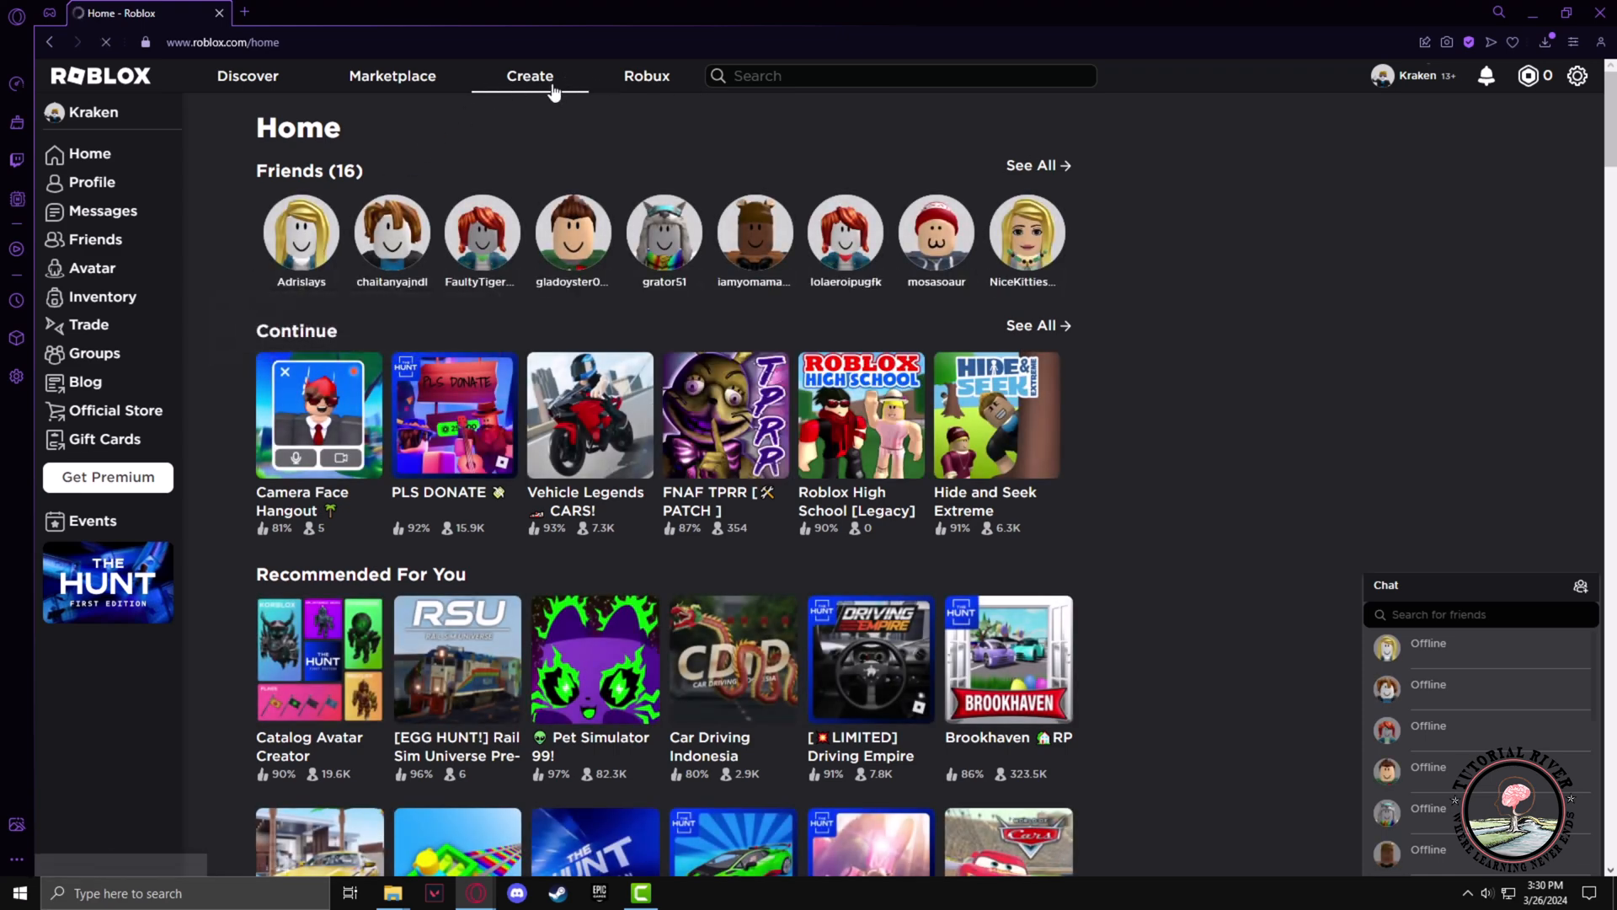
Open Creator Hub from the Create tab to see Kraken's three experiences
left_click(529, 76)
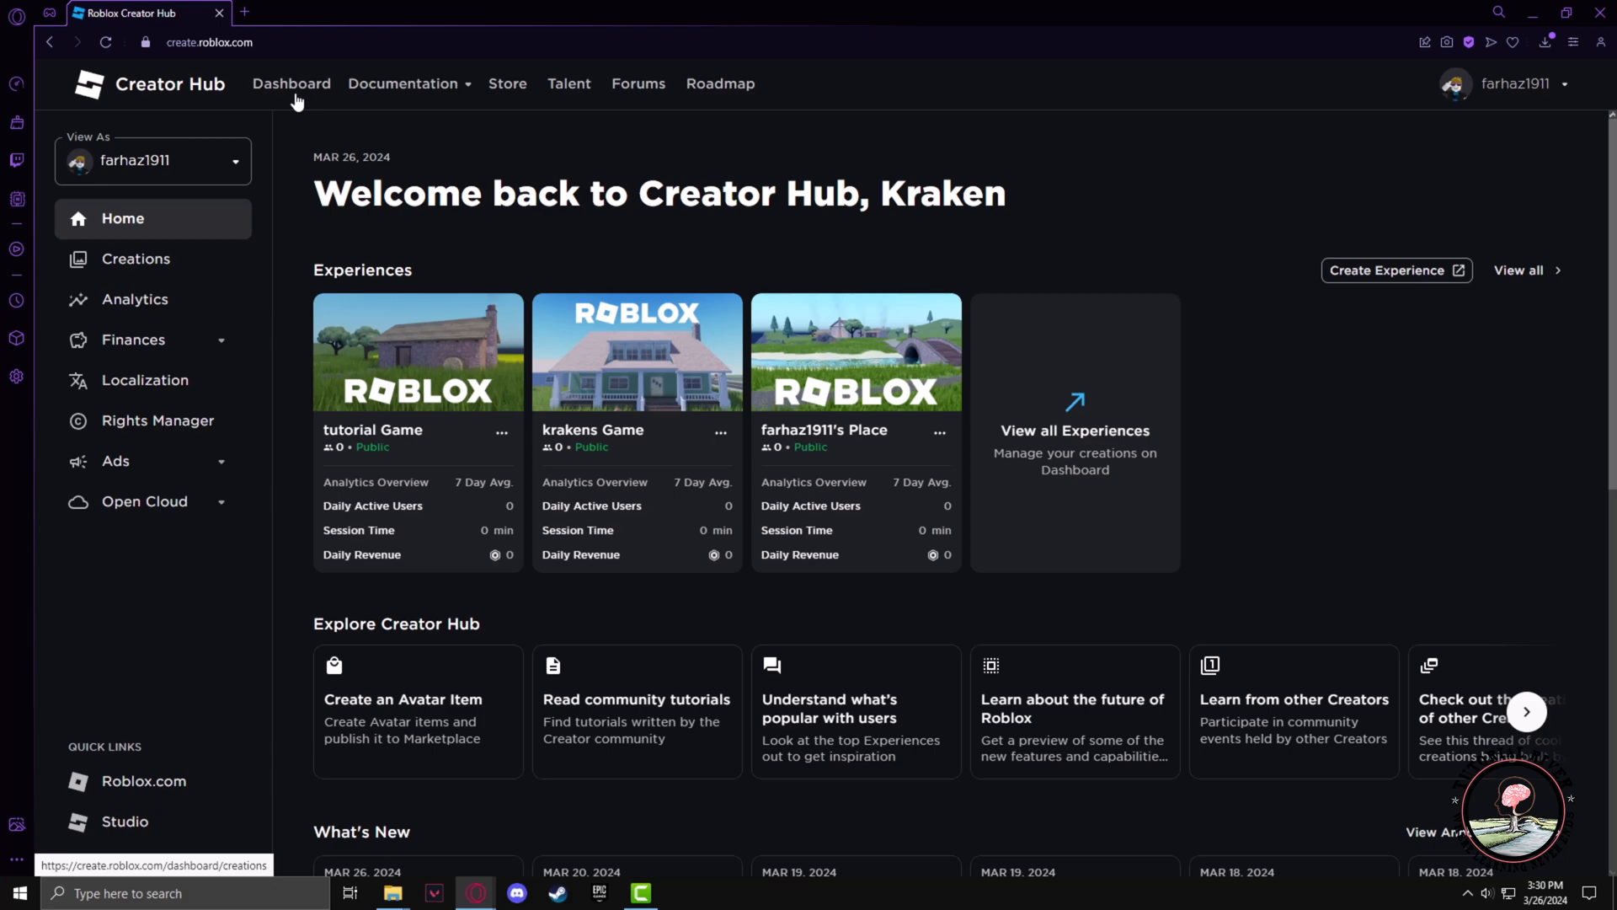